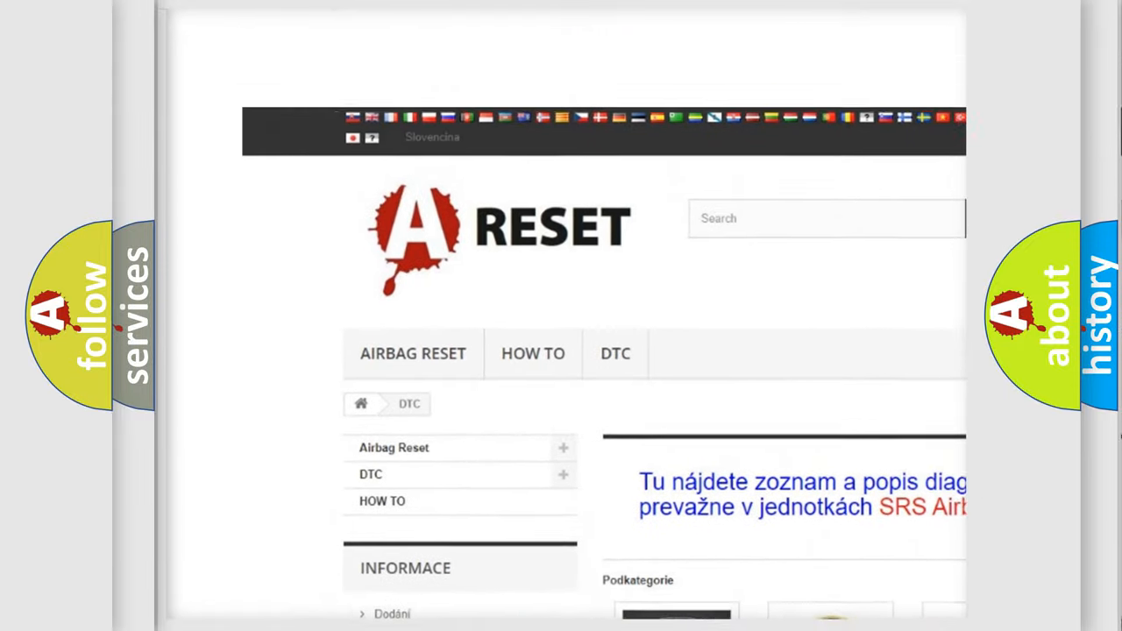
scroll("down", 3)
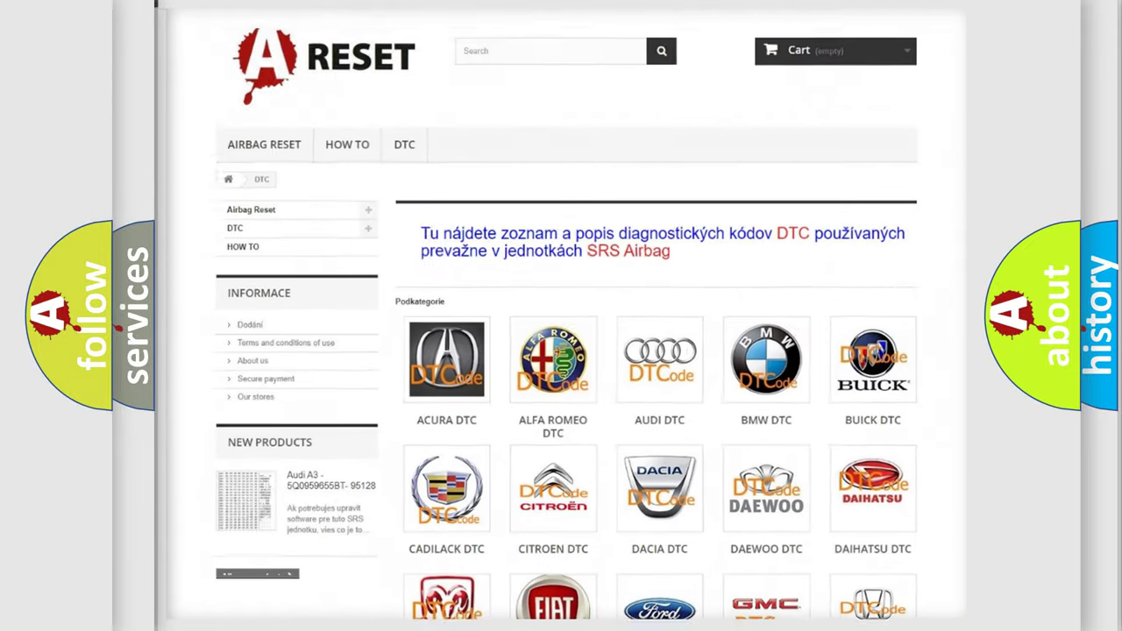
scroll("down", 3)
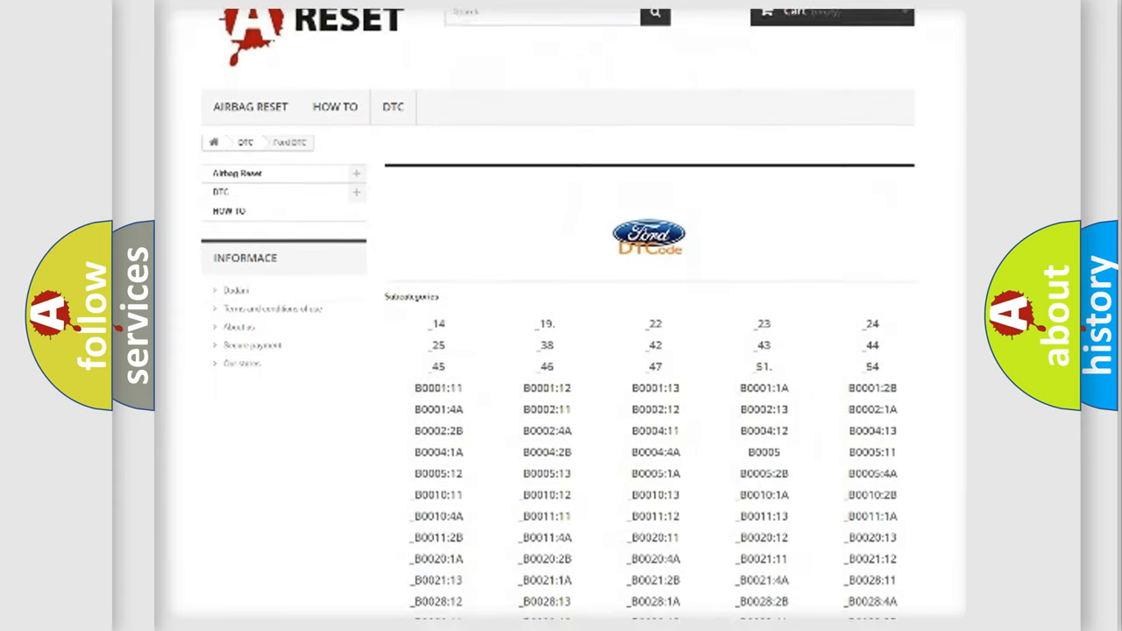
scroll("down", 3)
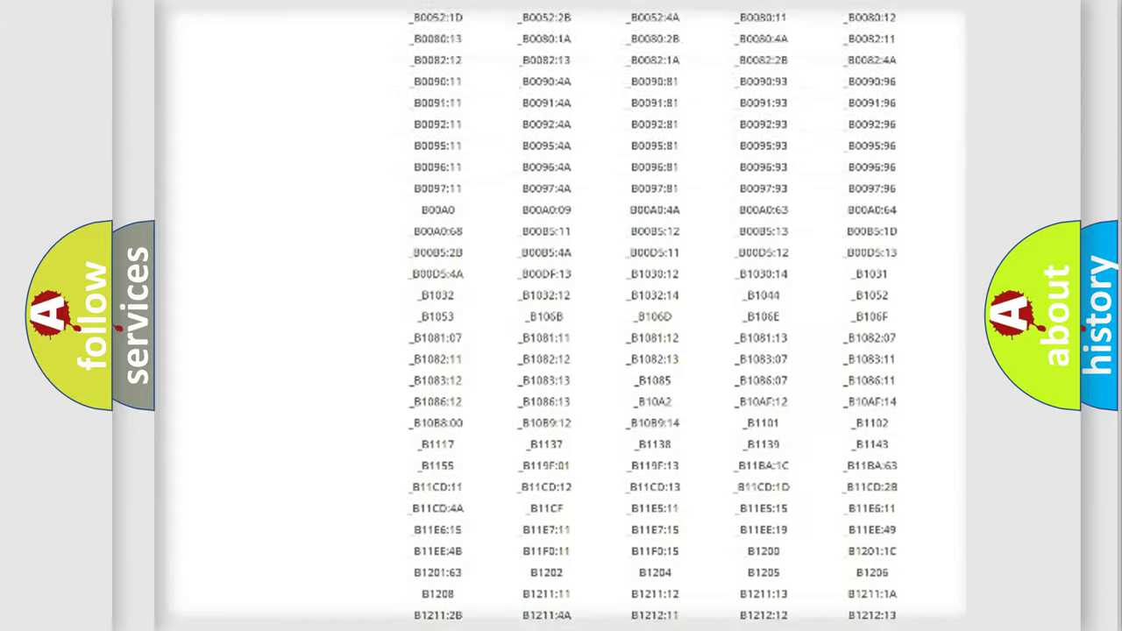
scroll("up", 3)
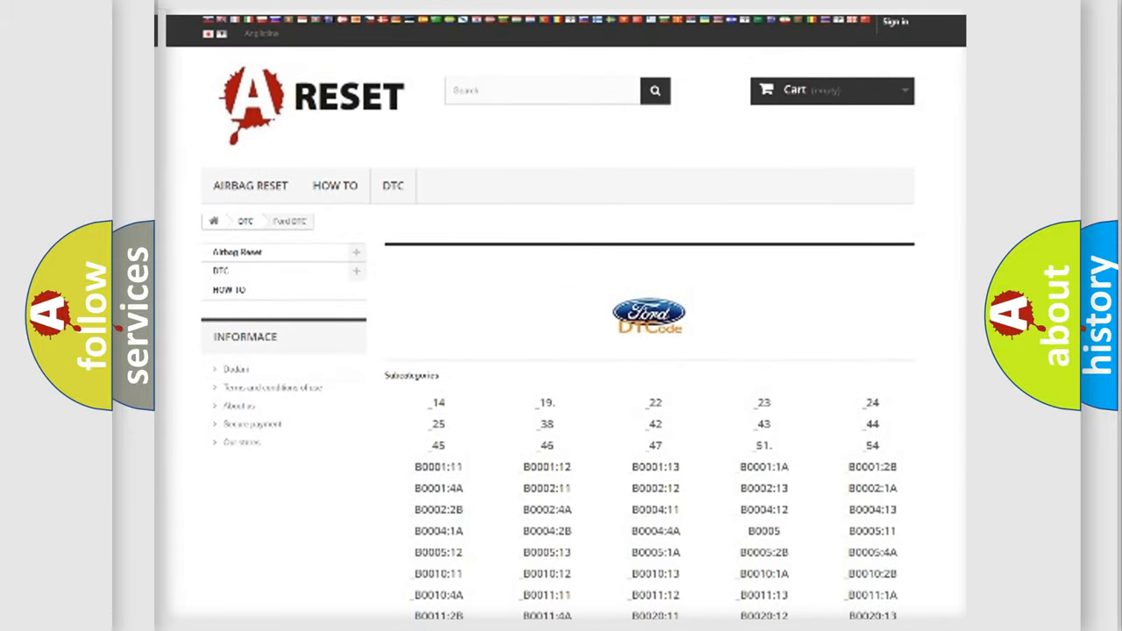